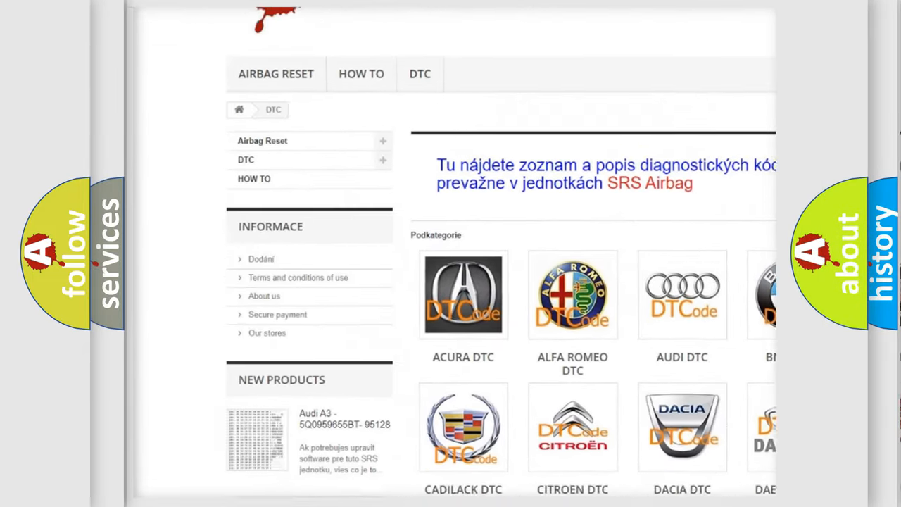
Step: Scroll the airbagreset.sk DTC page past the brand logos to the B-code list
scroll(down, 3)
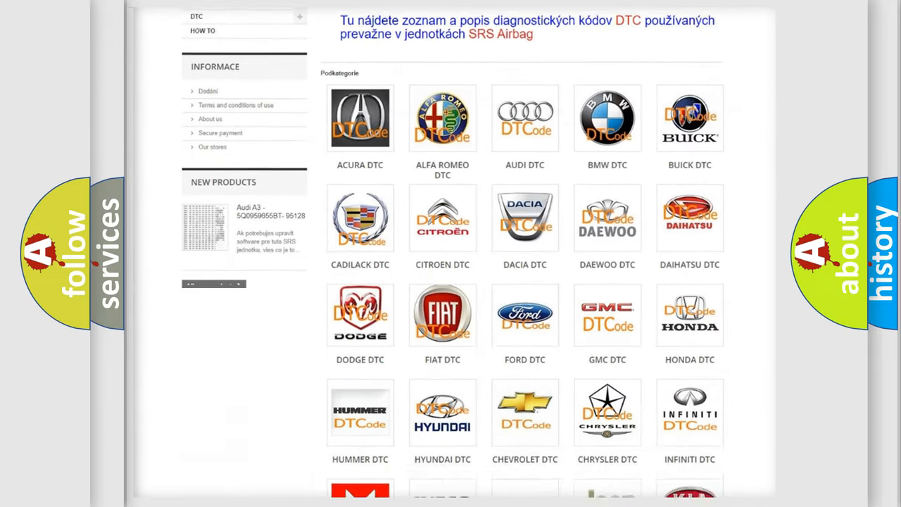
scroll(down, 3)
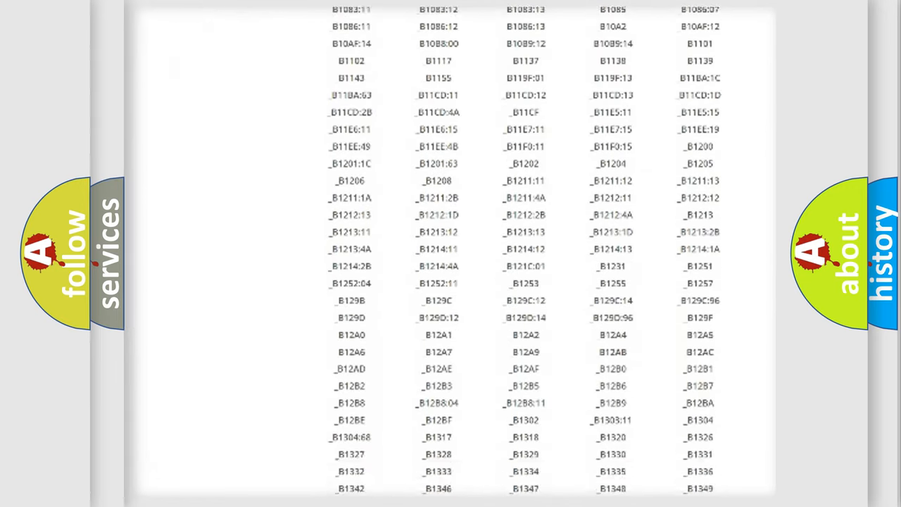
scroll(down, 3)
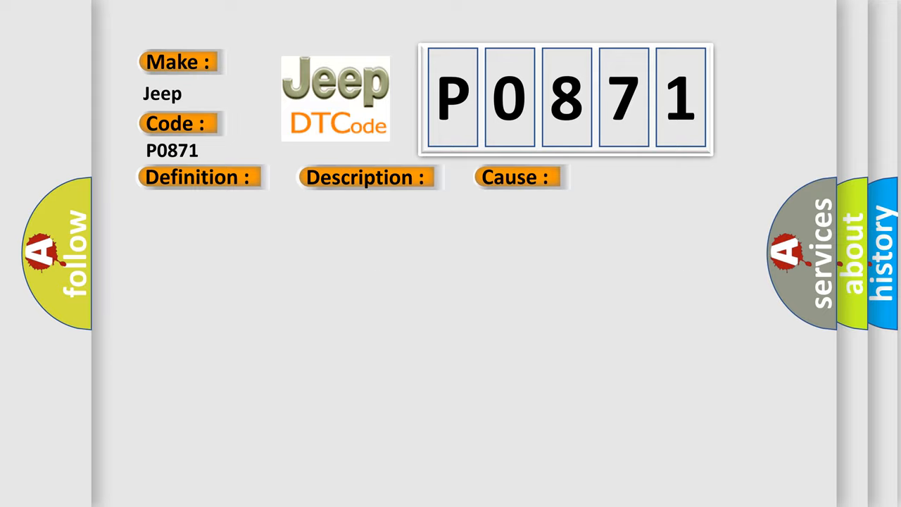
Step: Reveal the Jeep P0871 definition about the millimeter wave radar sensor and distance control ECU
click(197, 176)
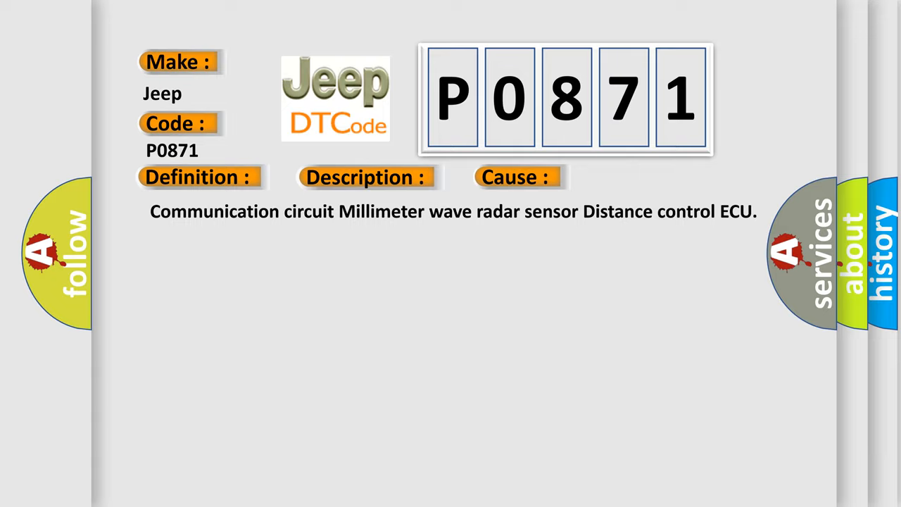